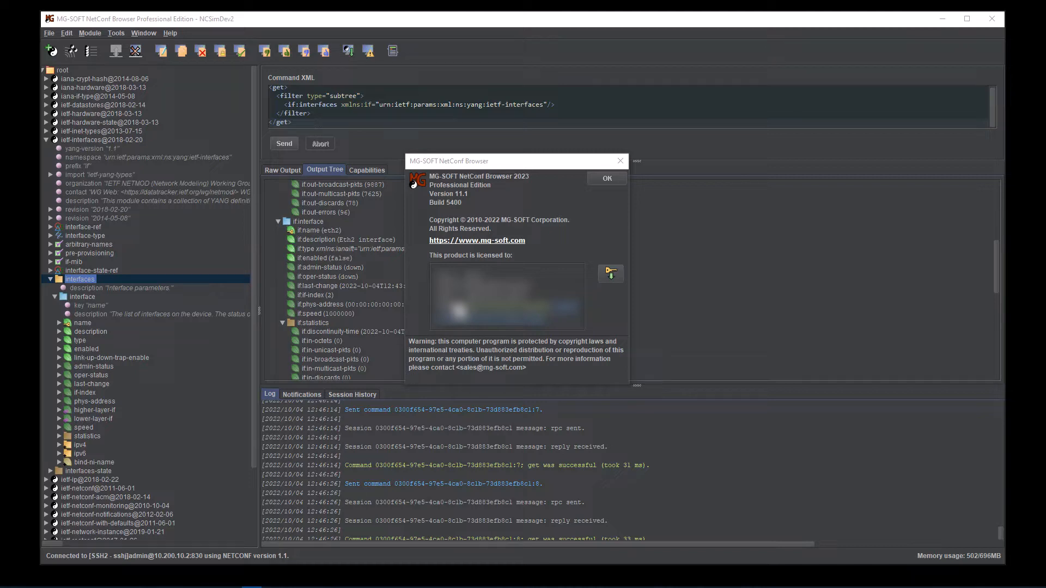
{"action": "mouse_move", "coordinate": [536, 200]}
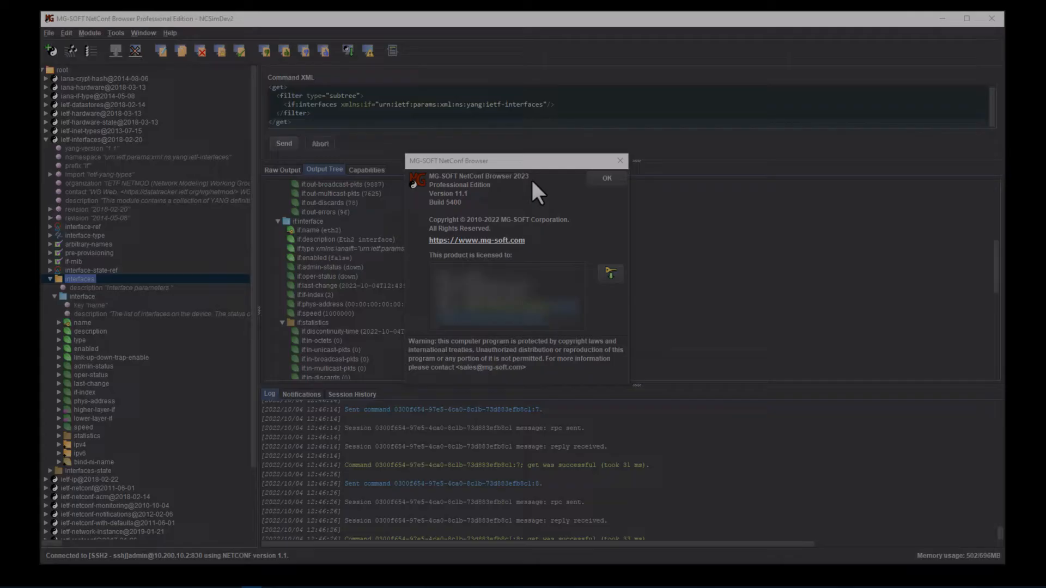
Step: Dismiss the About MG-SOFT NetConf Browser product information dialog
{"action": "left_click", "coordinate": [605, 177]}
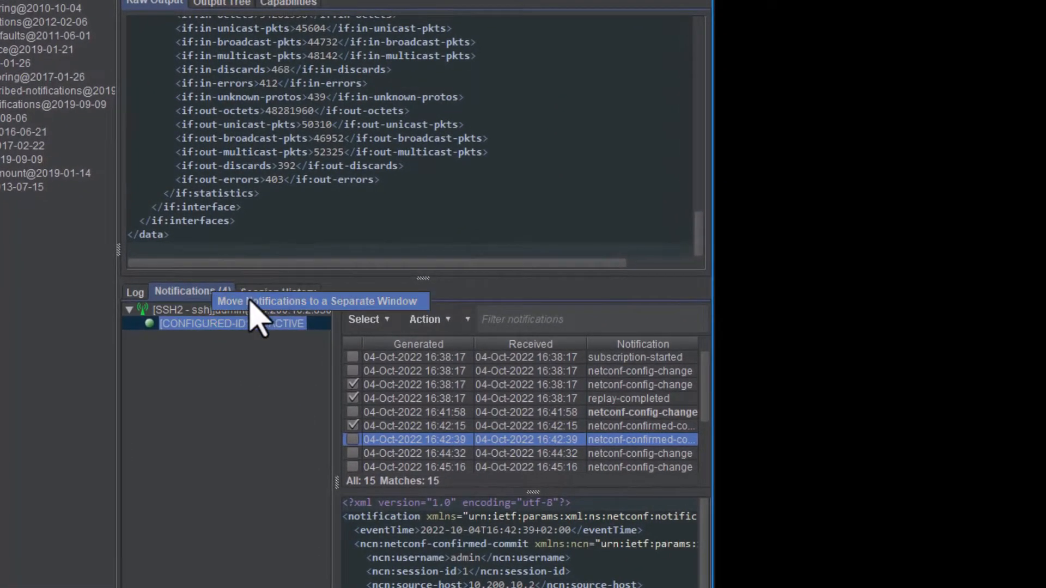
Step: Move the Notifications list into its own separate window beside the main window
{"action": "left_click", "coordinate": [319, 301]}
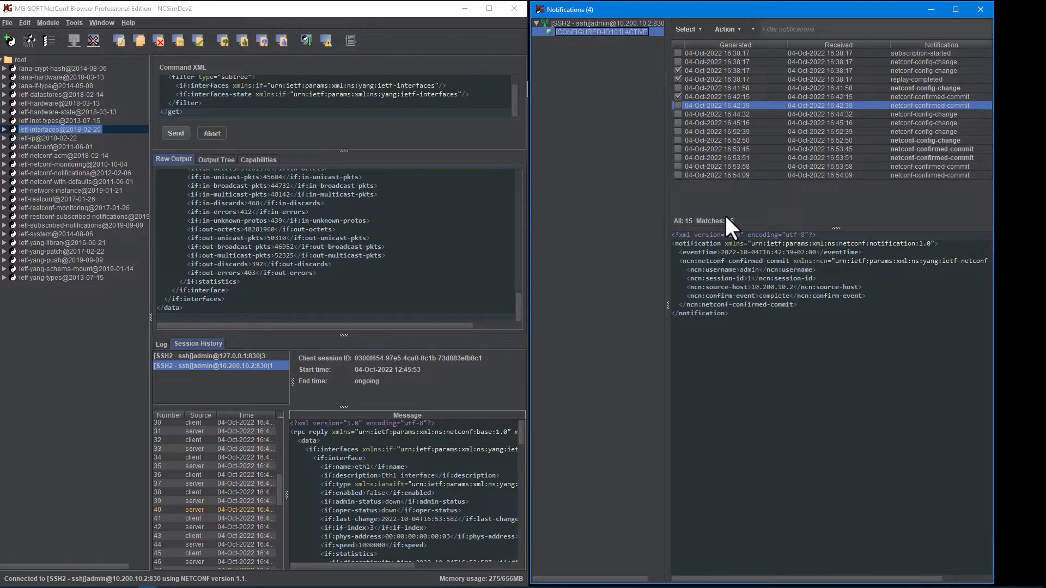
{"action": "mouse_move", "coordinate": [453, 250]}
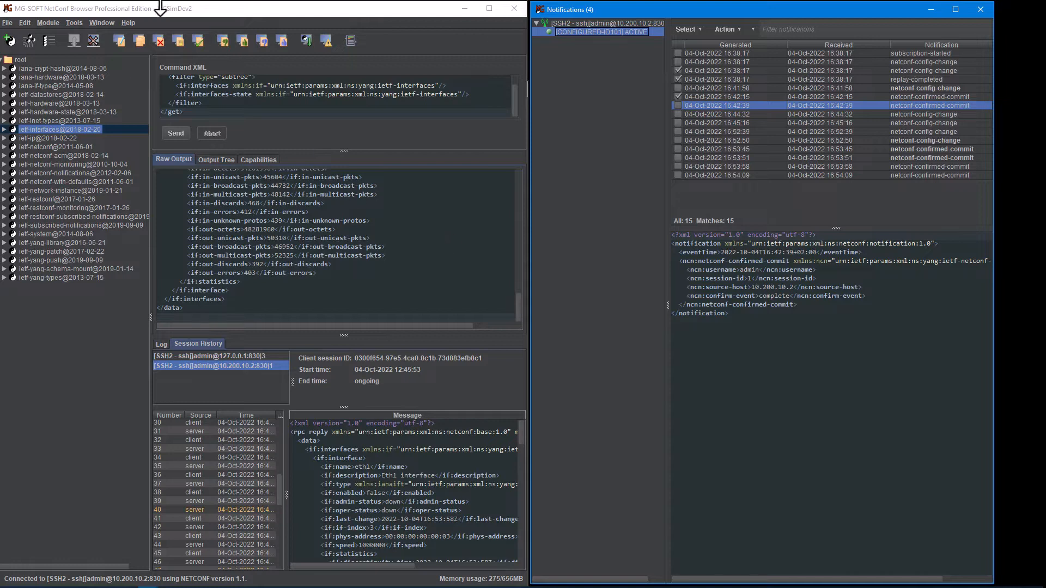
{"action": "left_click", "coordinate": [74, 22]}
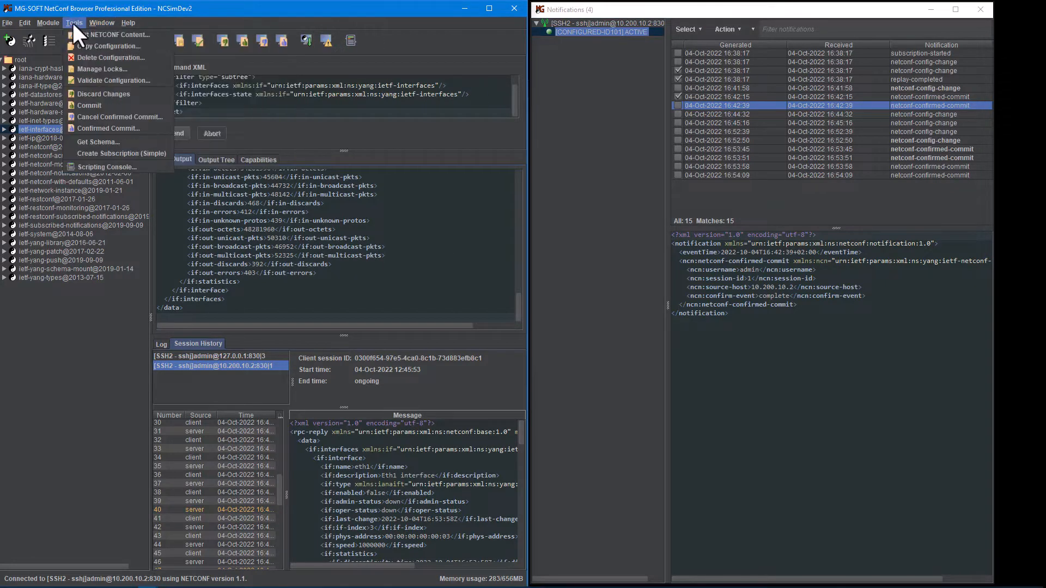
Step: In the NETCONF Content Editor, set the eth1 interface's if:enabled value to true
{"action": "left_click", "coordinate": [117, 34]}
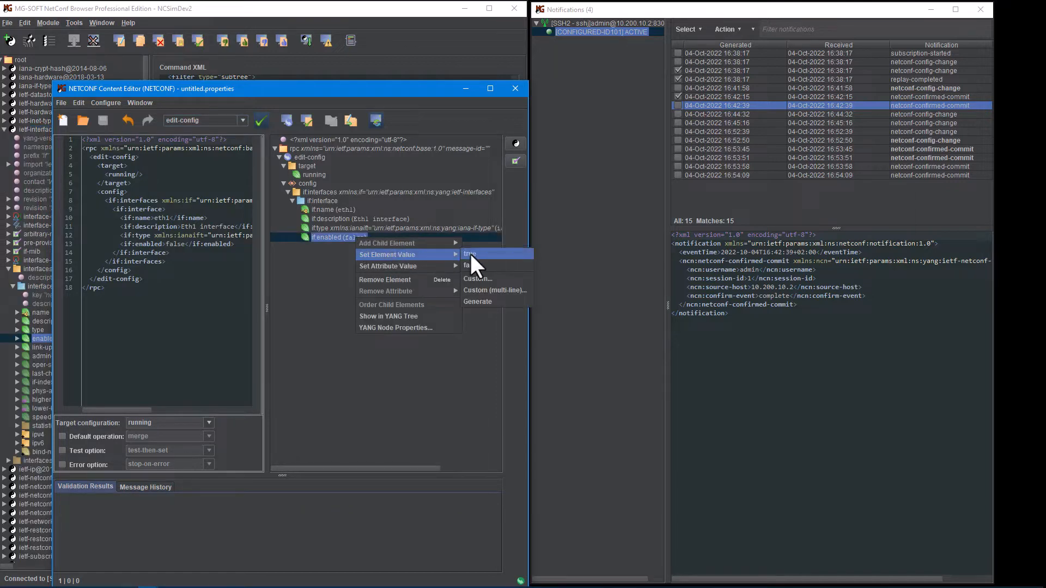
{"action": "left_click", "coordinate": [471, 254]}
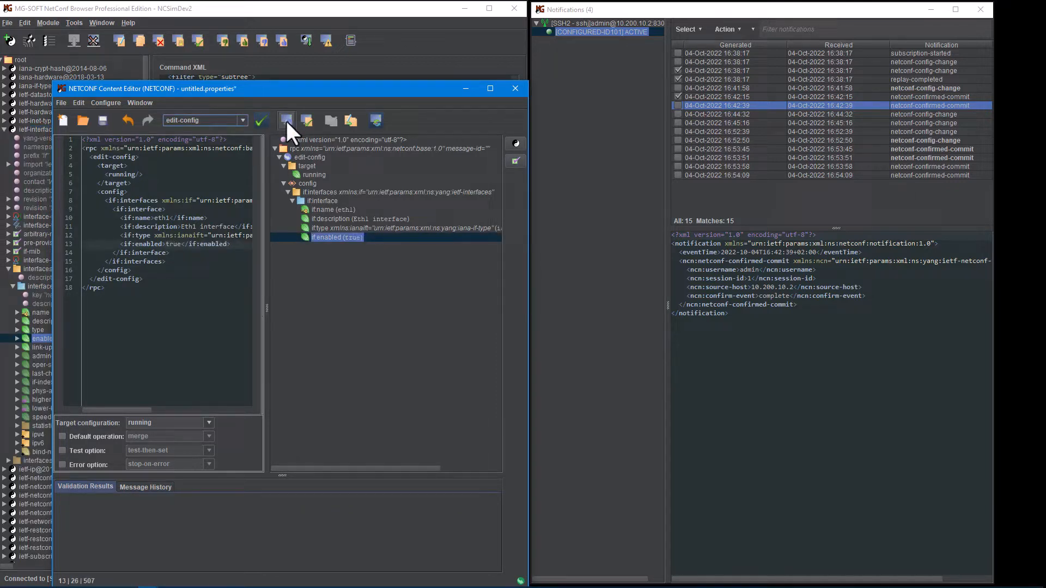
{"action": "left_click", "coordinate": [262, 121]}
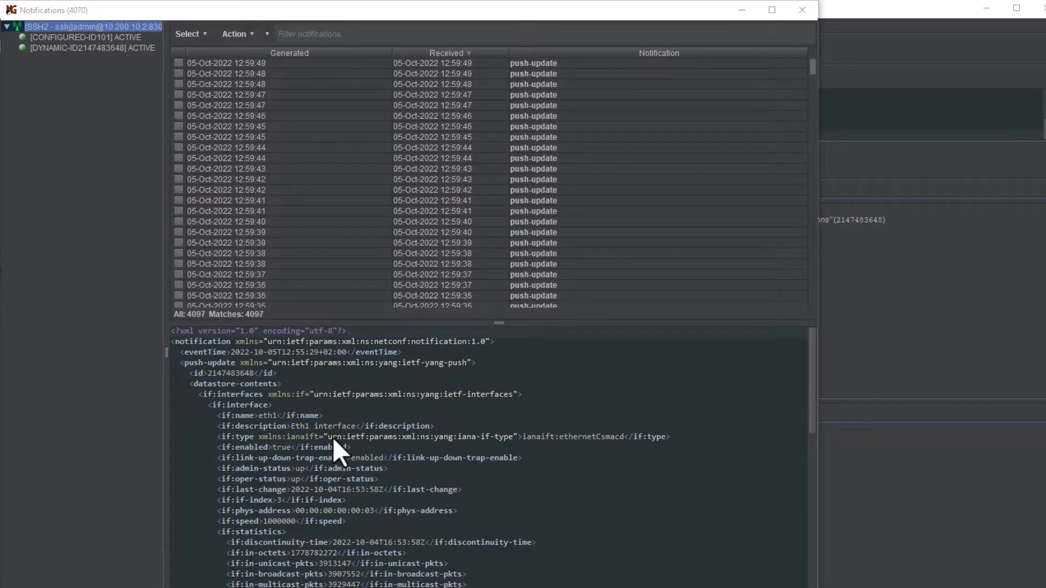
Step: Show the notification filter matching options and toggle All characters off and back on
{"action": "left_click", "coordinate": [265, 34]}
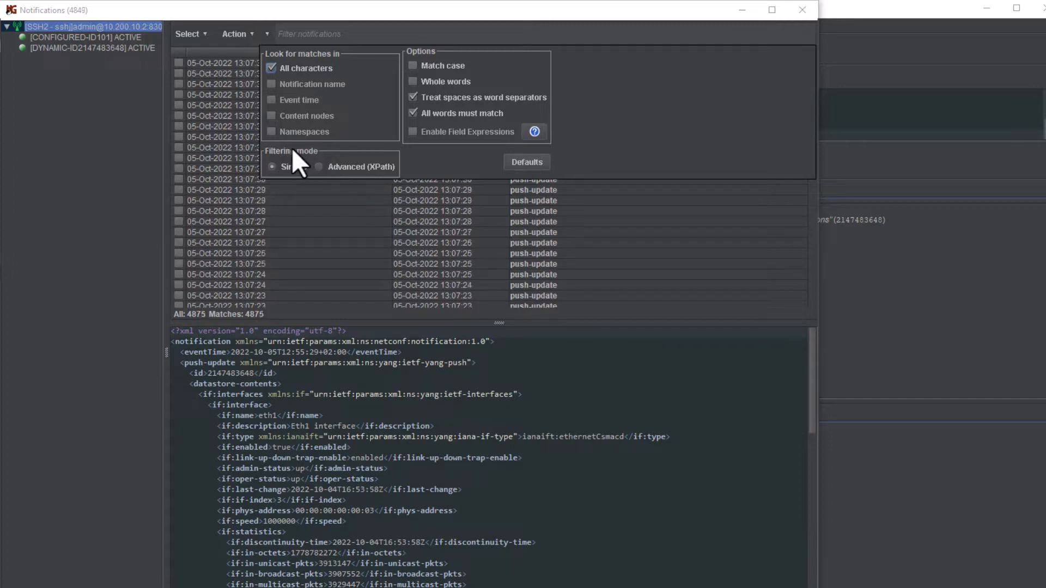
{"action": "mouse_move", "coordinate": [361, 166]}
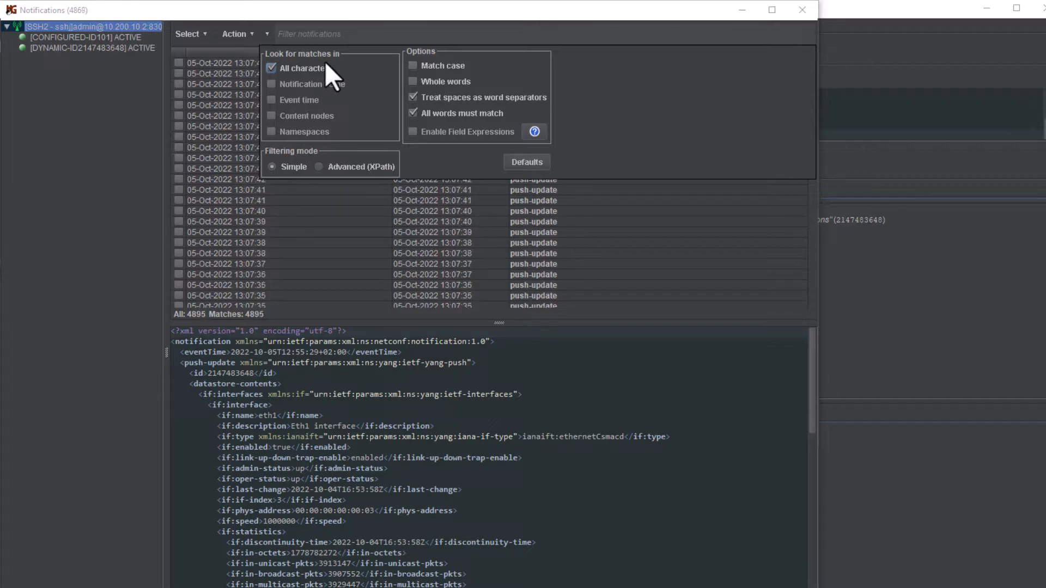
{"action": "left_click", "coordinate": [271, 68]}
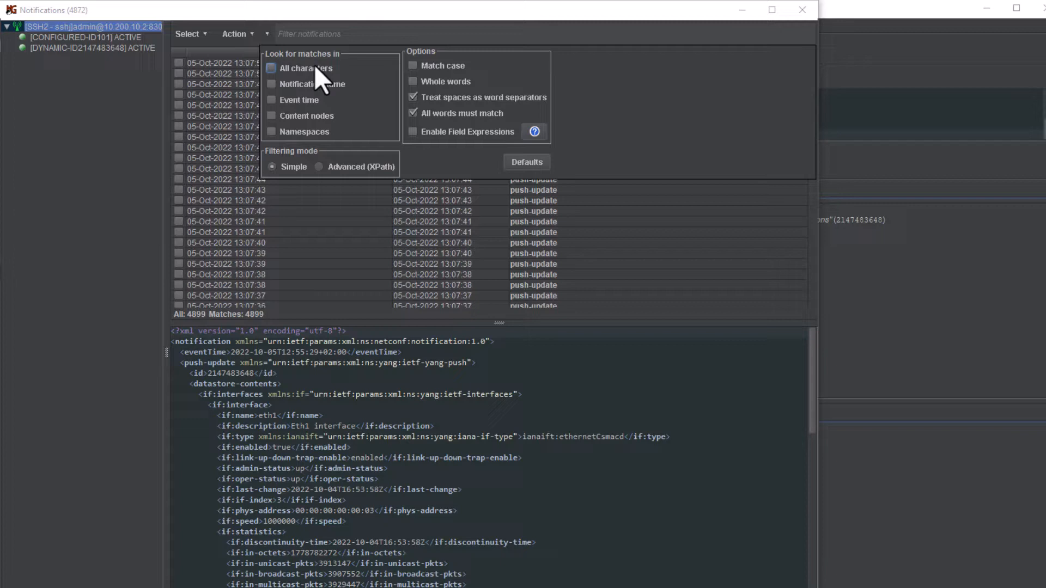
{"action": "left_click", "coordinate": [411, 132]}
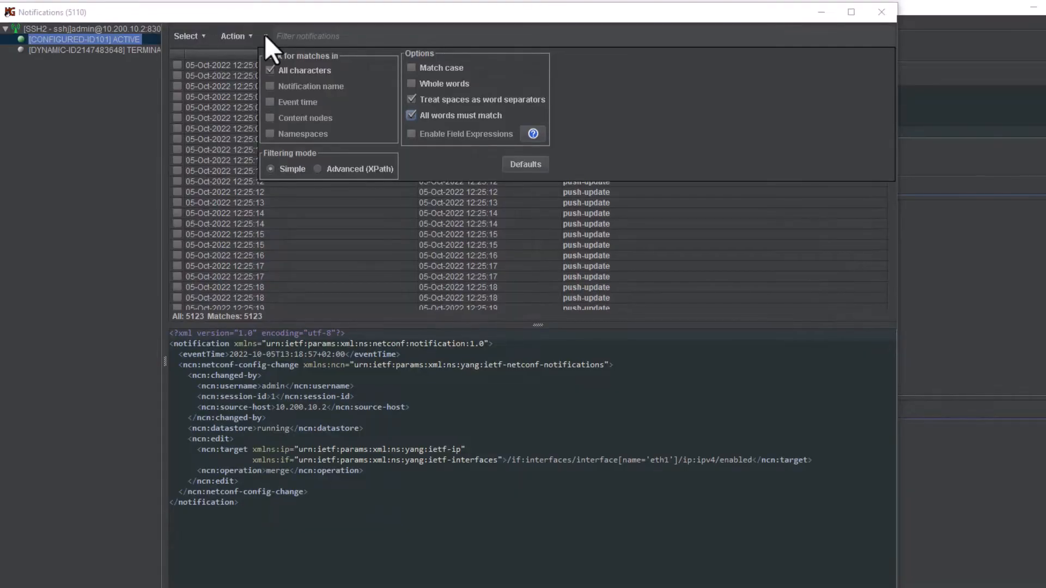
{"action": "mouse_move", "coordinate": [457, 166]}
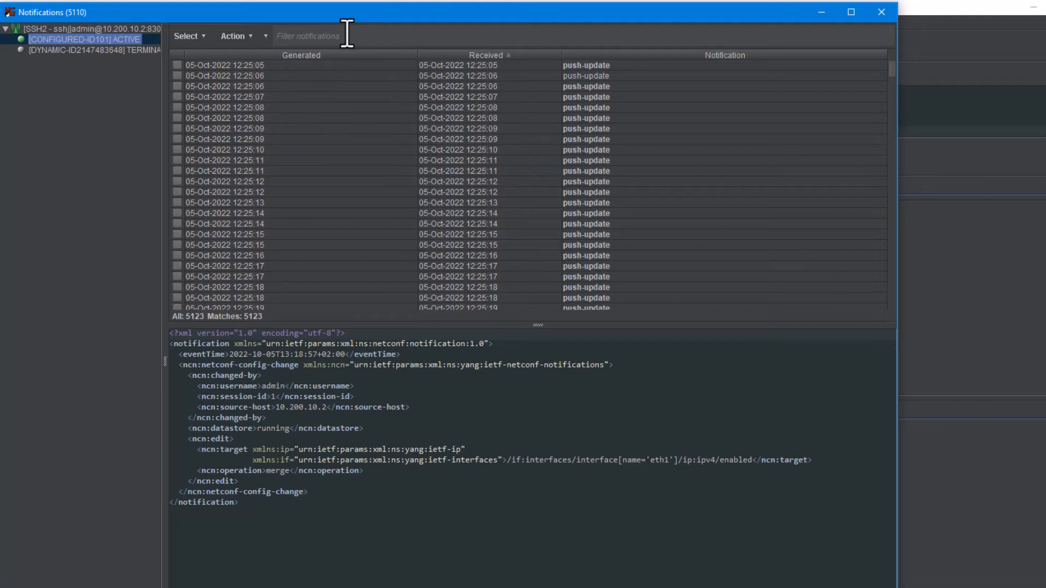
Step: Filter the notifications list with 'config-change eth3' to show only the matching entry
{"action": "type", "text": "config-change"}
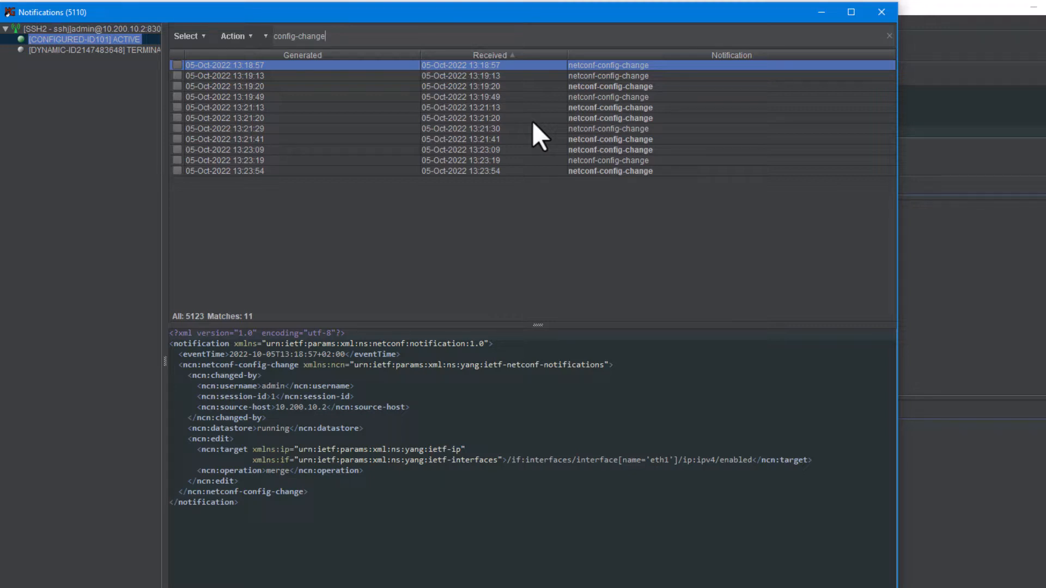
{"action": "type", "text": "eth3"}
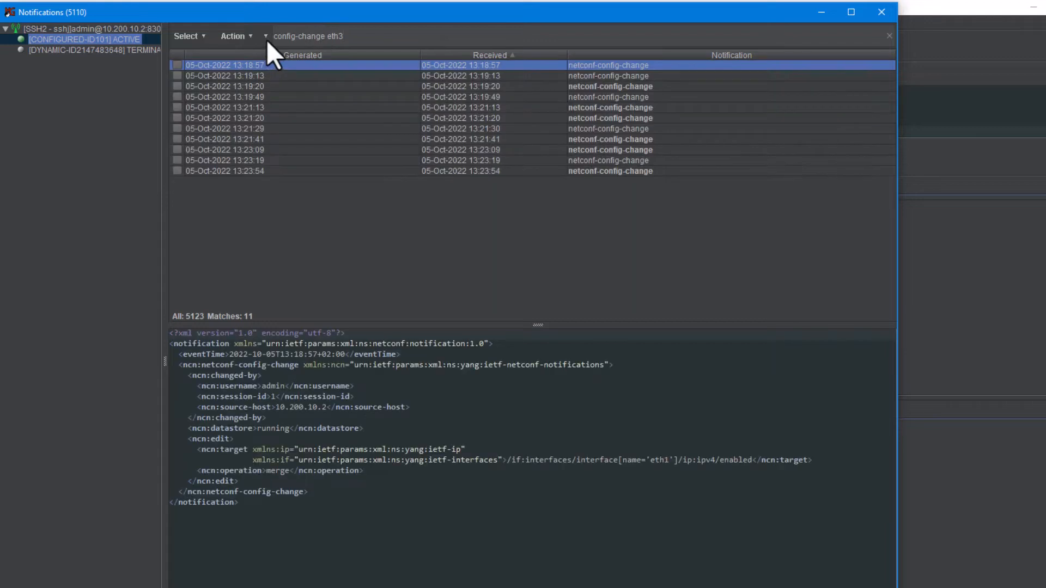
{"action": "left_click", "coordinate": [261, 36]}
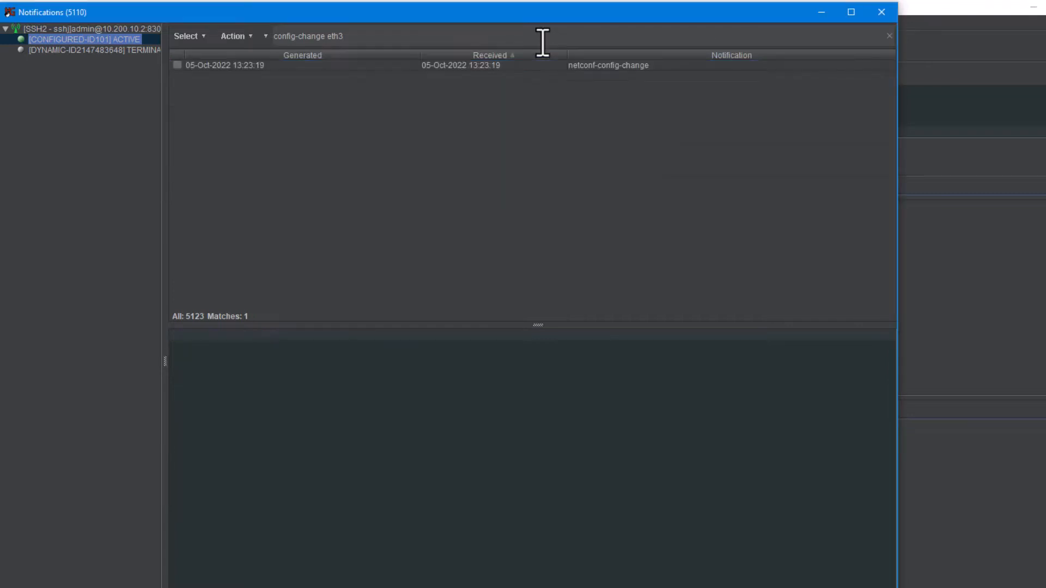
{"action": "left_click", "coordinate": [460, 65]}
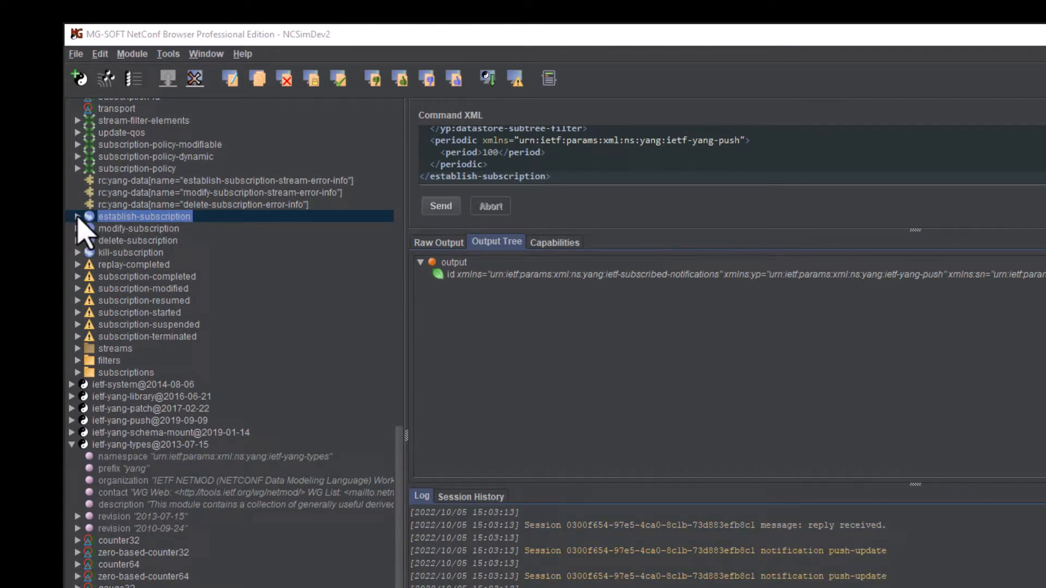
Step: Inspect the establish-subscription input parameters: stream, datastore and periodic update trigger
{"action": "left_click", "coordinate": [76, 216]}
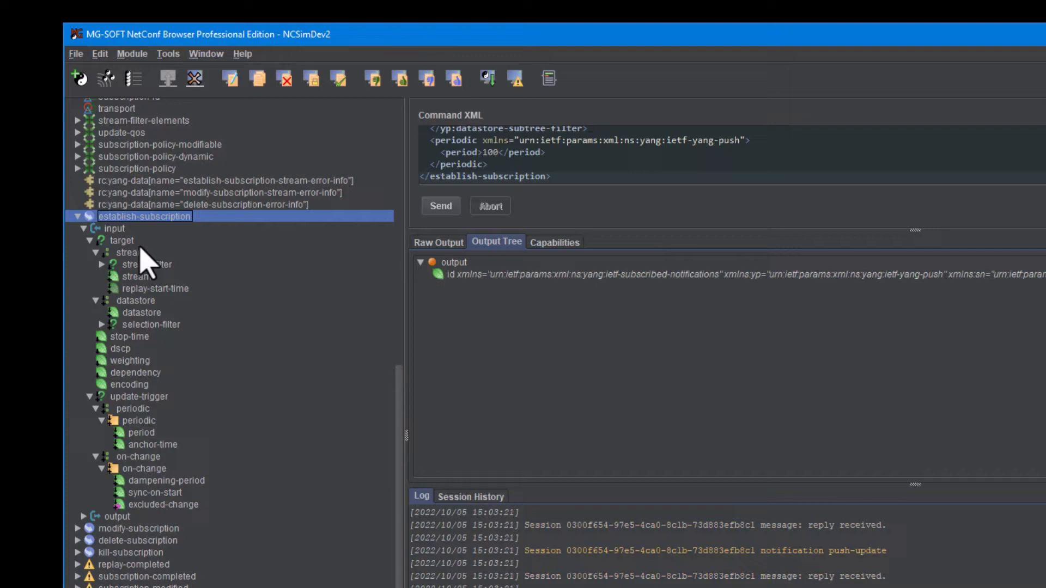
{"action": "left_click", "coordinate": [133, 275]}
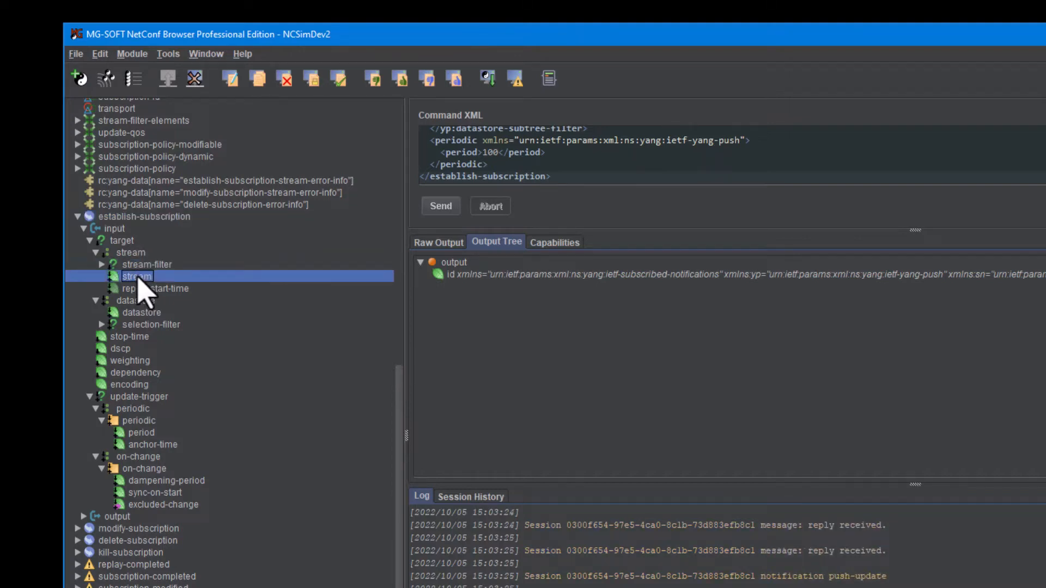
{"action": "left_click", "coordinate": [142, 313]}
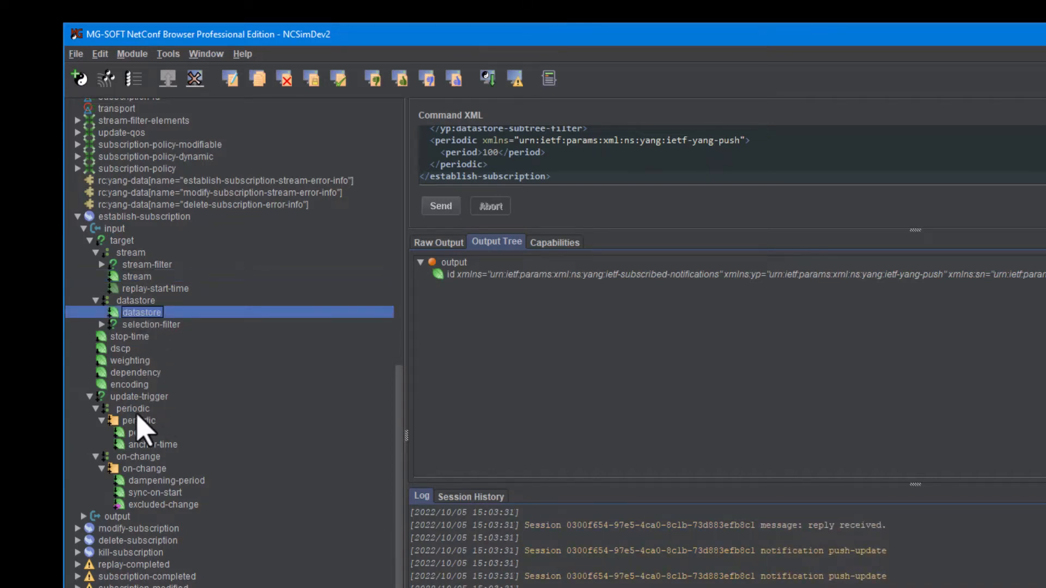
{"action": "left_click", "coordinate": [138, 420]}
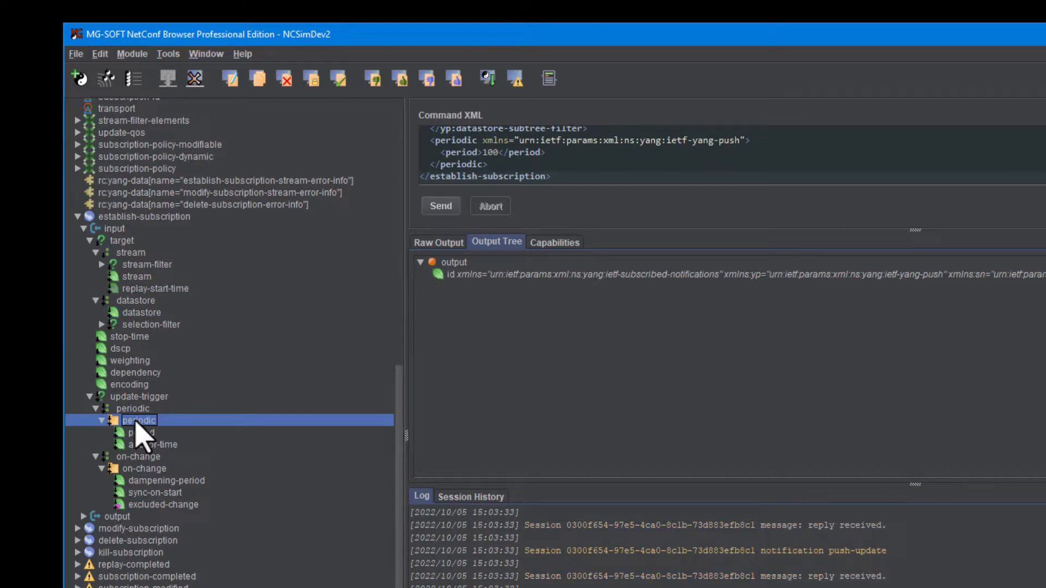
{"action": "left_click", "coordinate": [144, 469]}
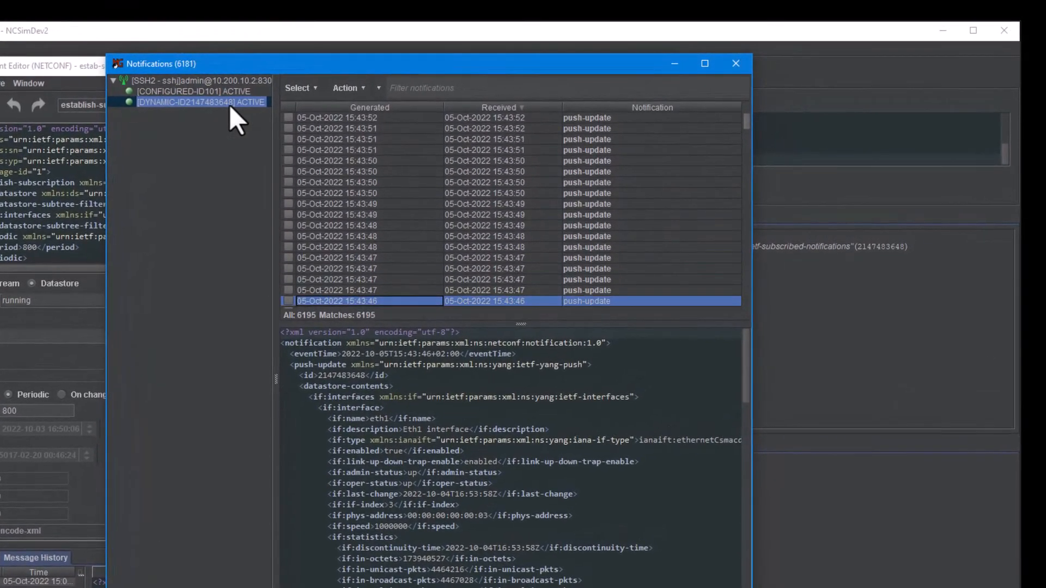
Step: Bring up the context actions for the active dynamic subscription
{"action": "right_click", "coordinate": [195, 102]}
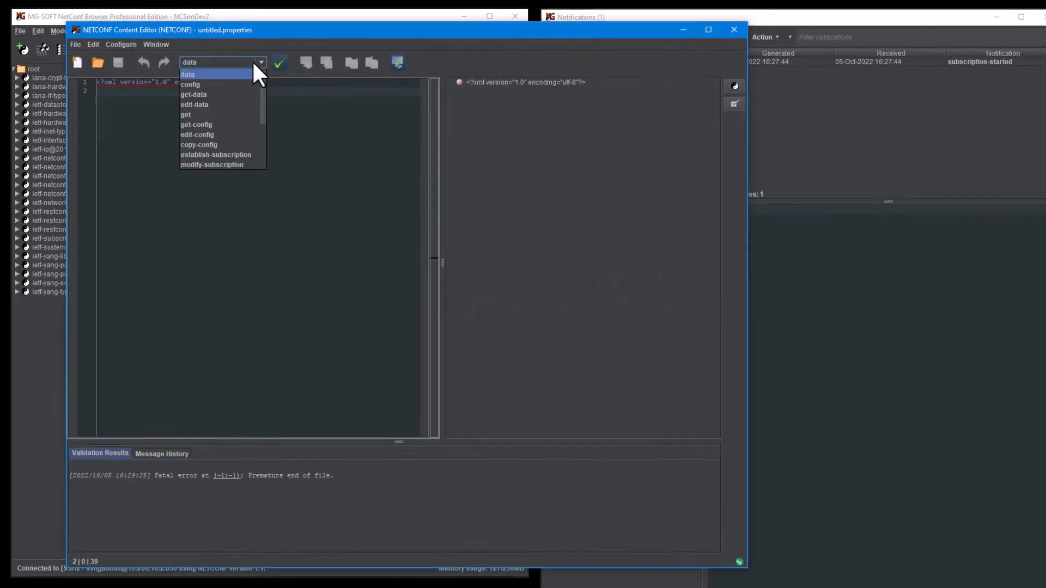
Step: Start an establish-subscription template on the datastore with an interfaces subtree filter
{"action": "left_click", "coordinate": [215, 154]}
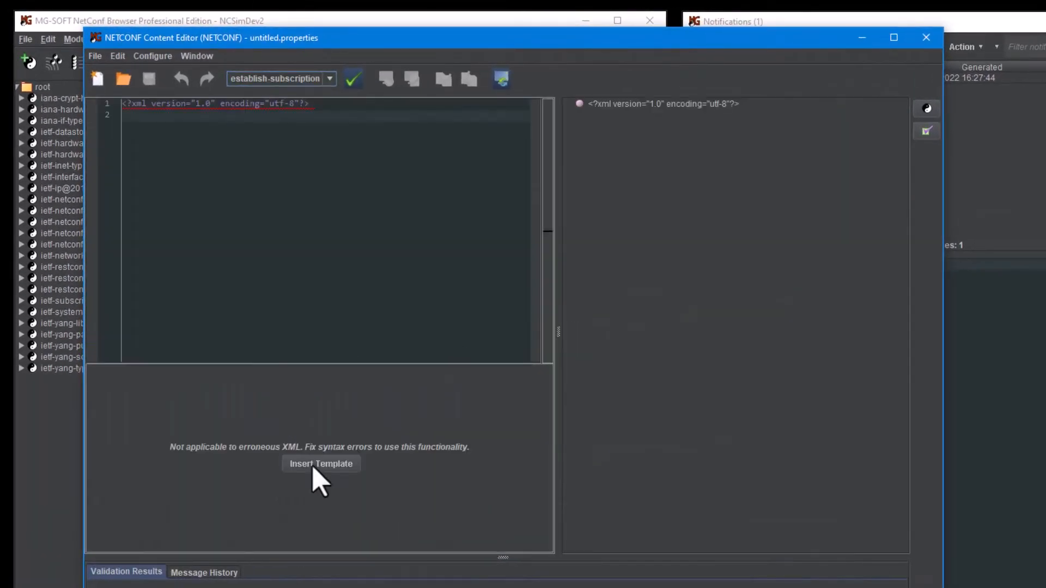
{"action": "left_click", "coordinate": [321, 464]}
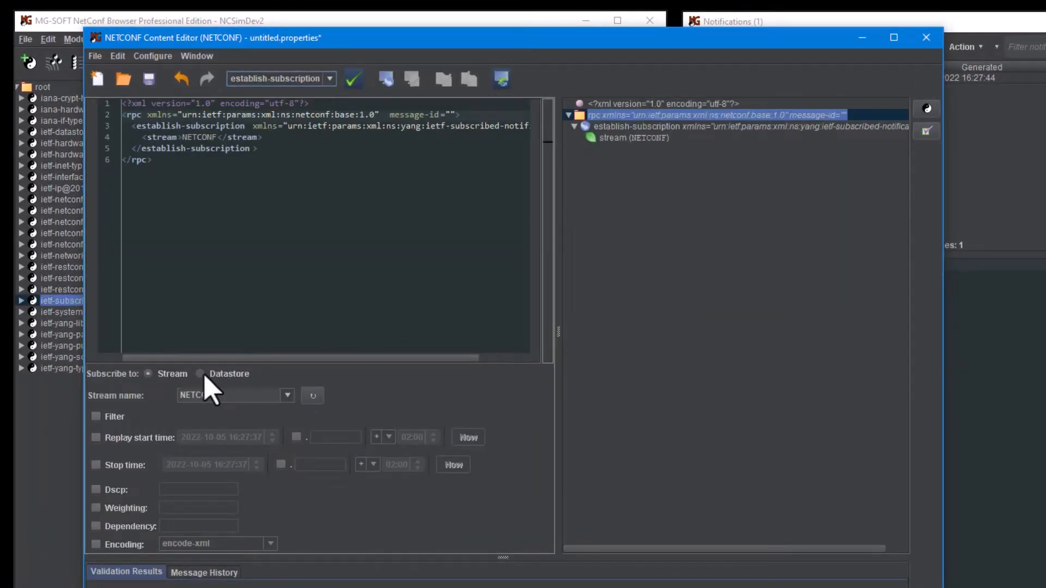
{"action": "left_click", "coordinate": [199, 374]}
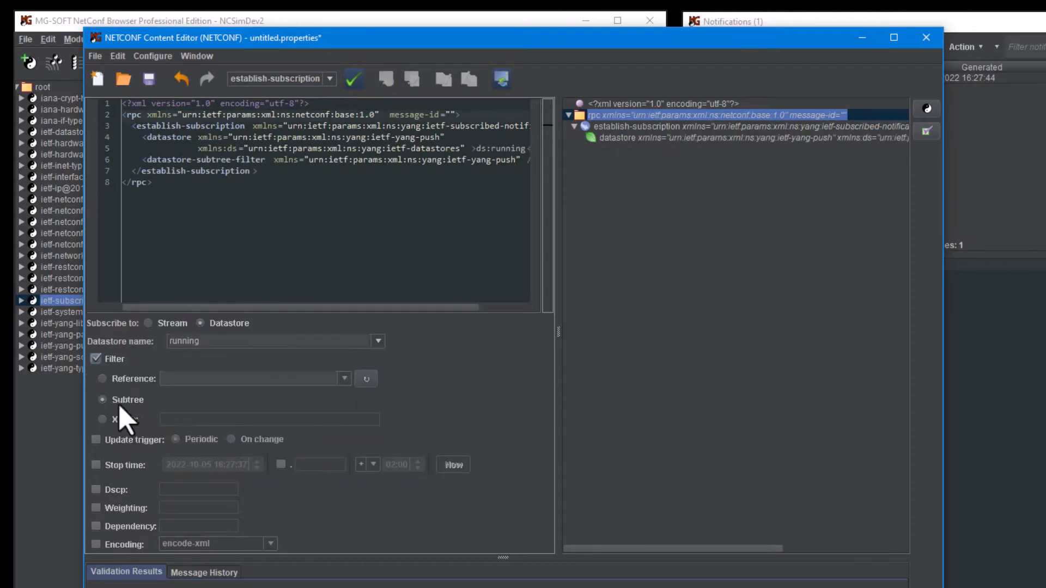
{"action": "right_click", "coordinate": [628, 150]}
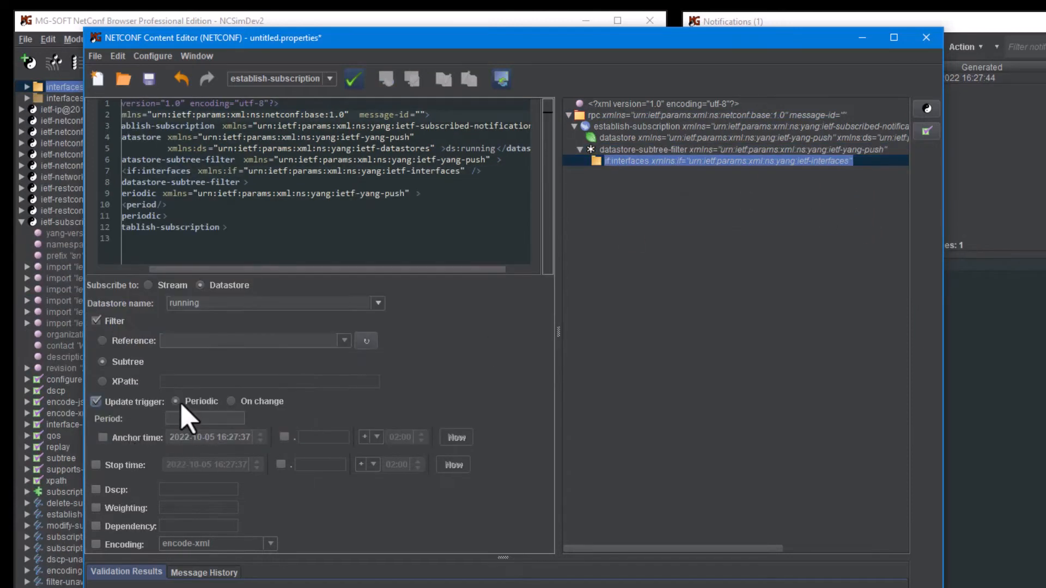
Step: Set the periodic update trigger with period 1000 and enable stop time and encoding
{"action": "left_click", "coordinate": [204, 417]}
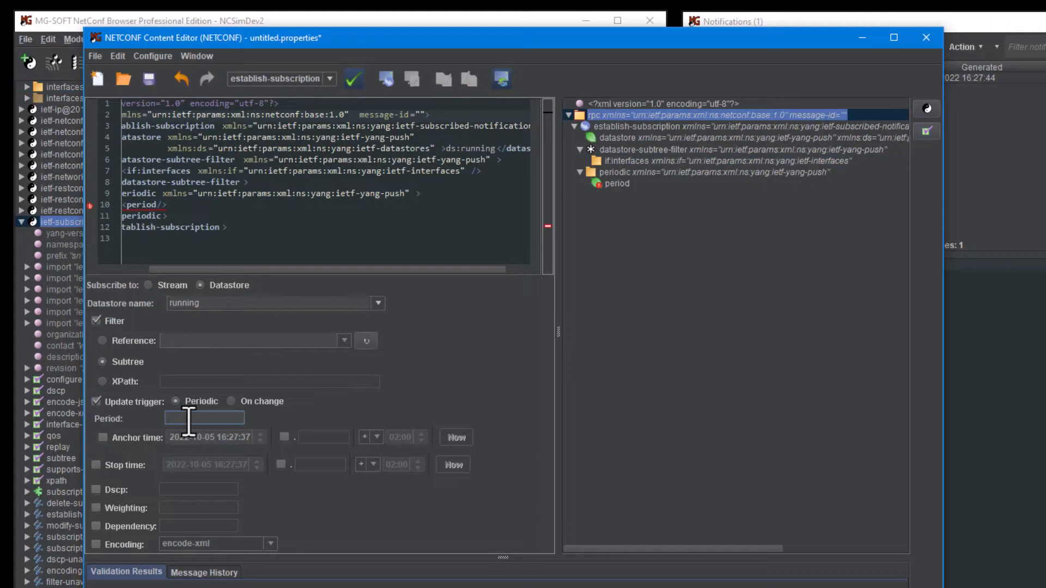
{"action": "type", "text": "1000"}
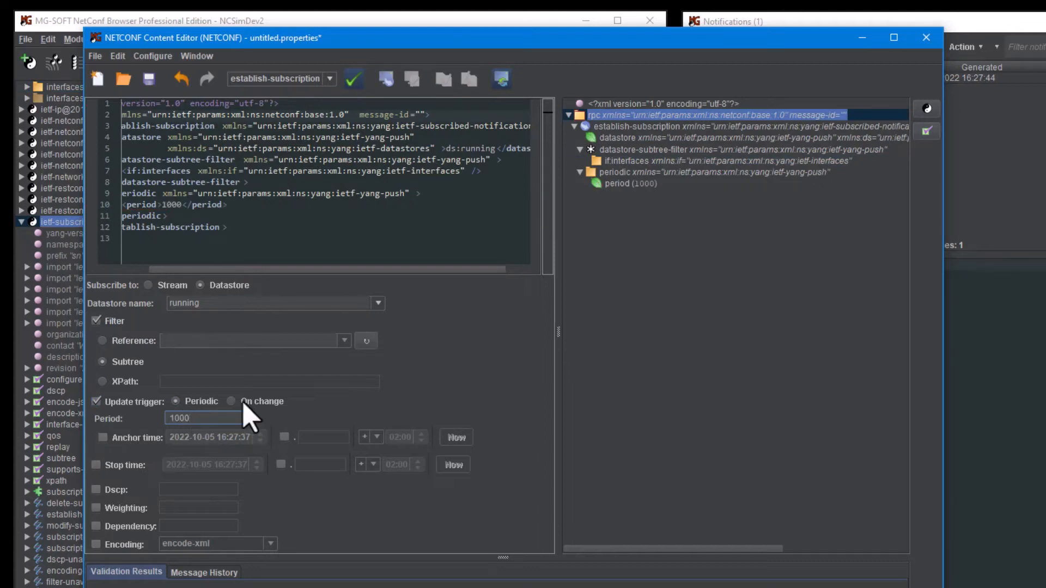
{"action": "left_click", "coordinate": [96, 465]}
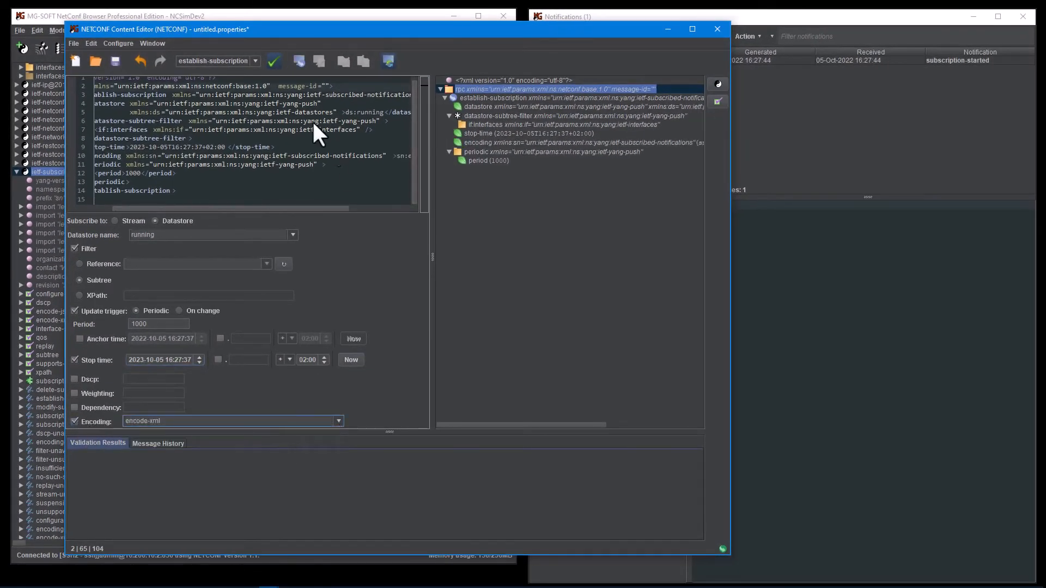
{"action": "left_click", "coordinate": [158, 444]}
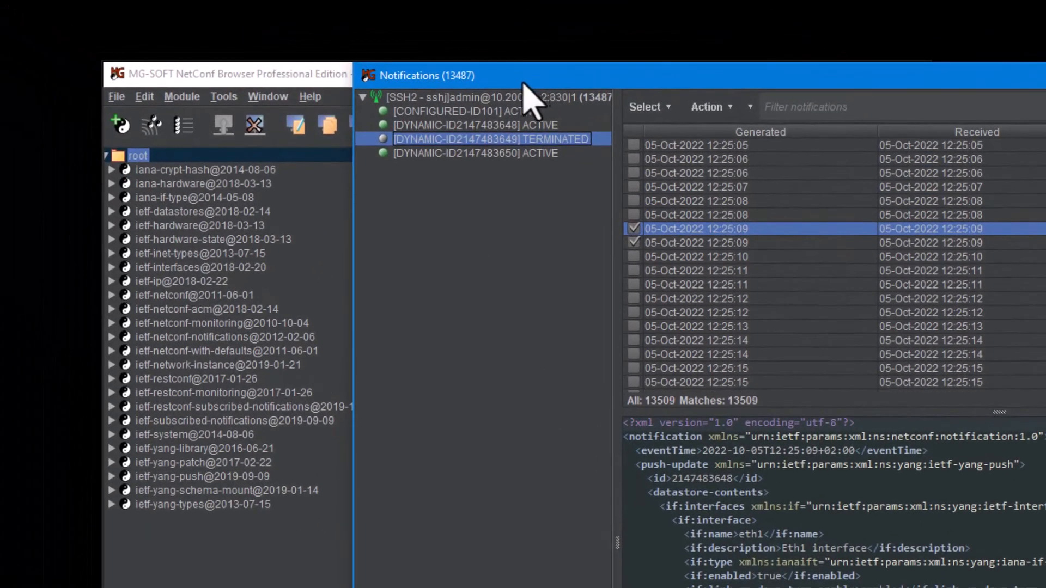
{"action": "left_click", "coordinate": [467, 110]}
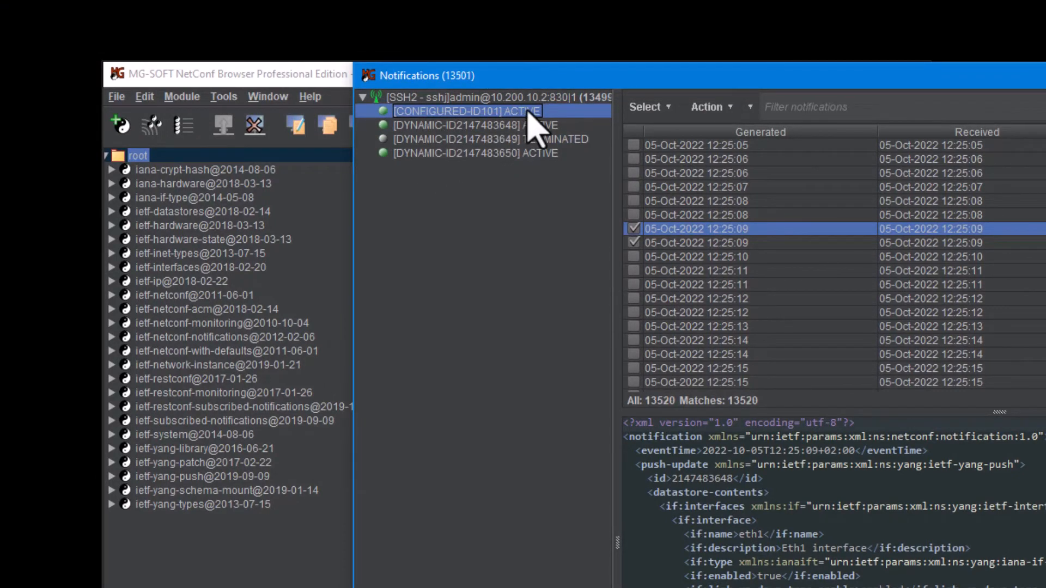
{"action": "mouse_move", "coordinate": [547, 177]}
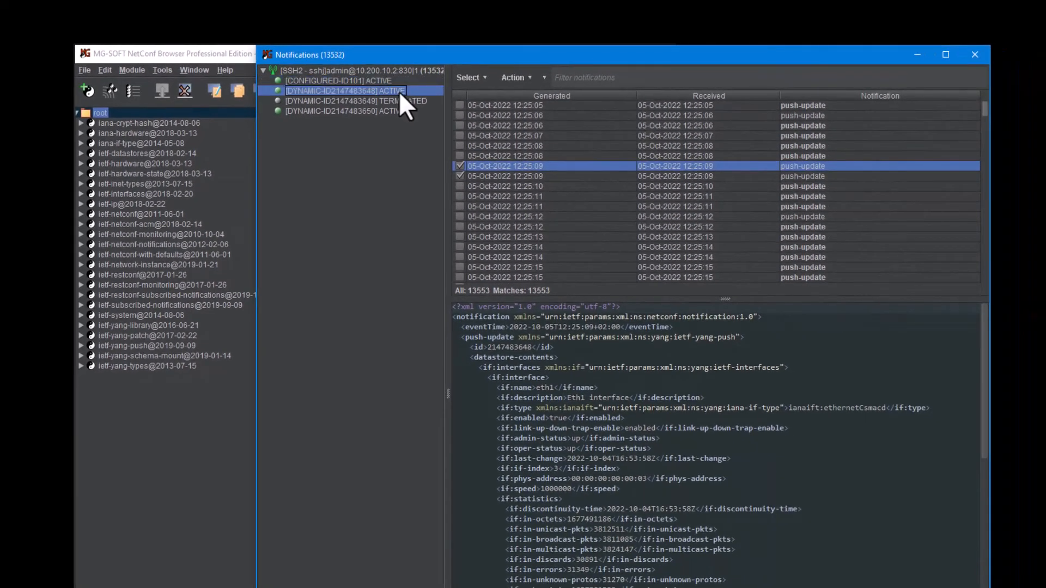
{"action": "right_click", "coordinate": [344, 90]}
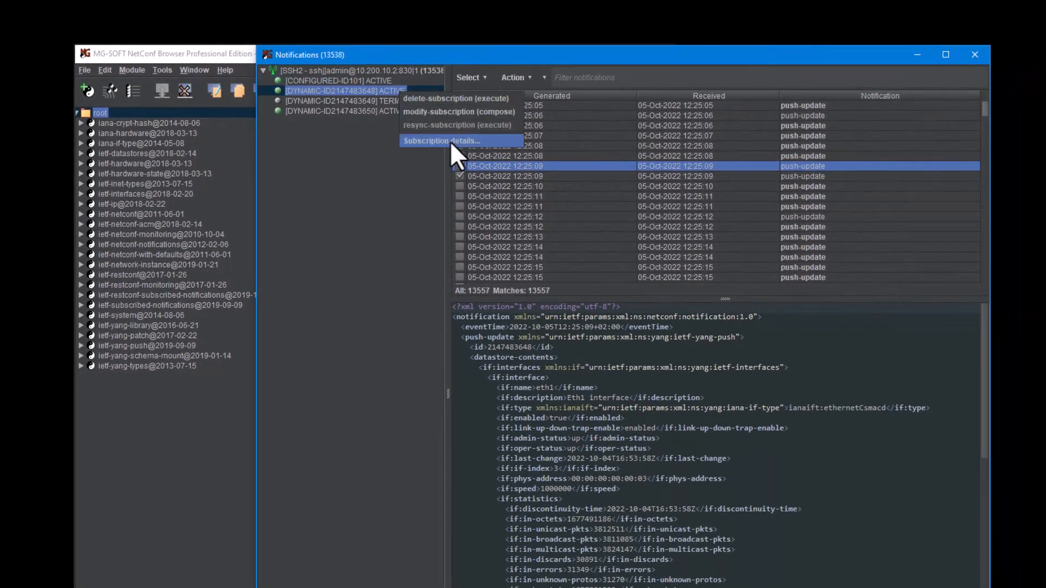
{"action": "left_click", "coordinate": [441, 141]}
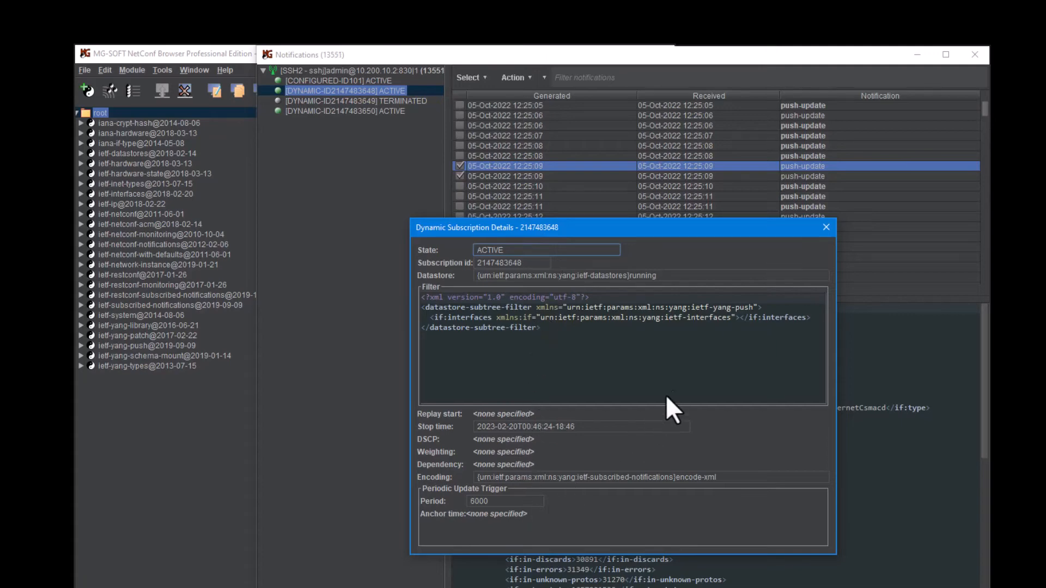
{"action": "left_click", "coordinate": [826, 228]}
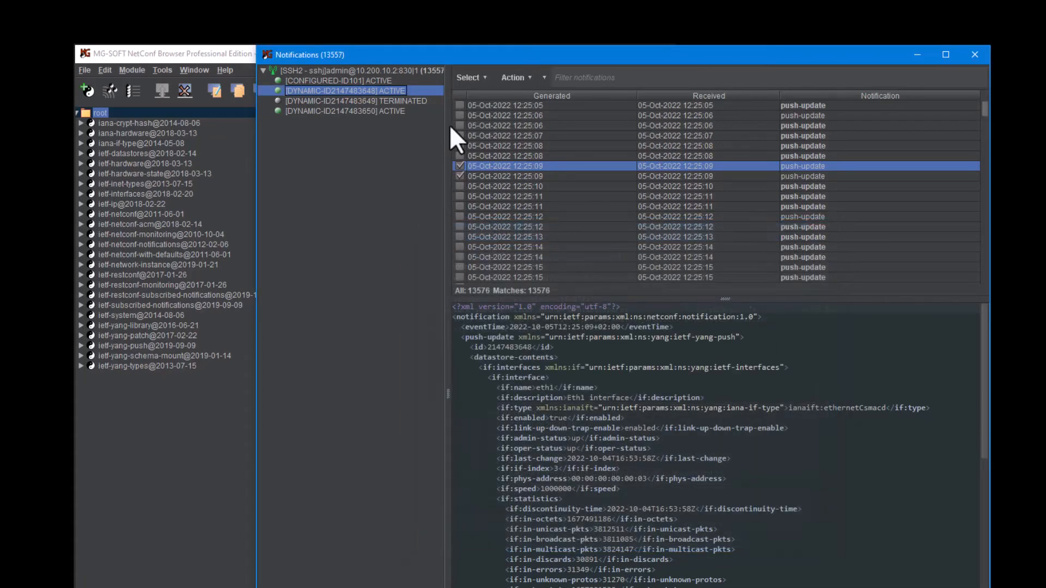
{"action": "right_click", "coordinate": [343, 91]}
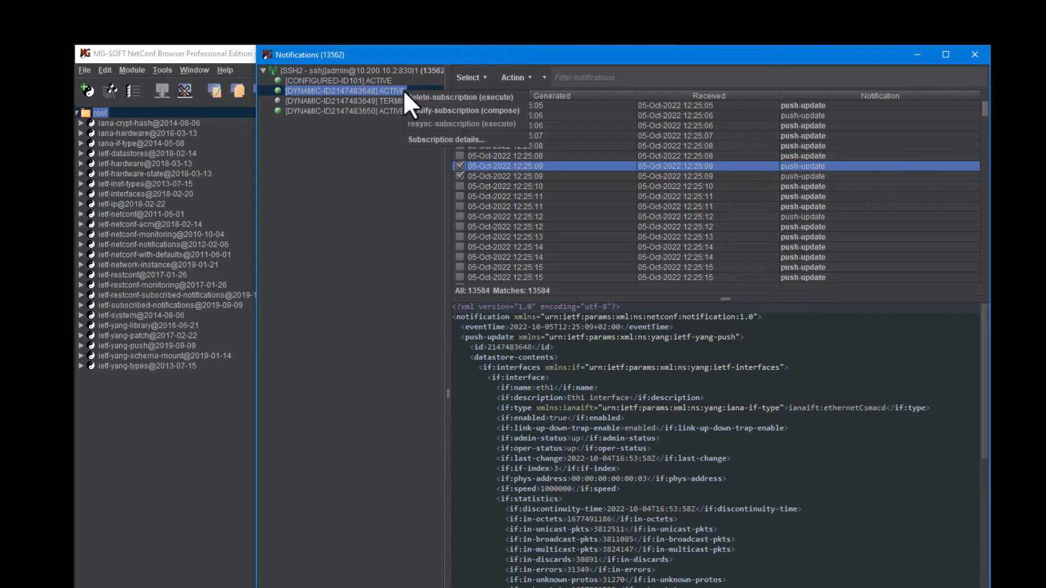
{"action": "mouse_move", "coordinate": [454, 107]}
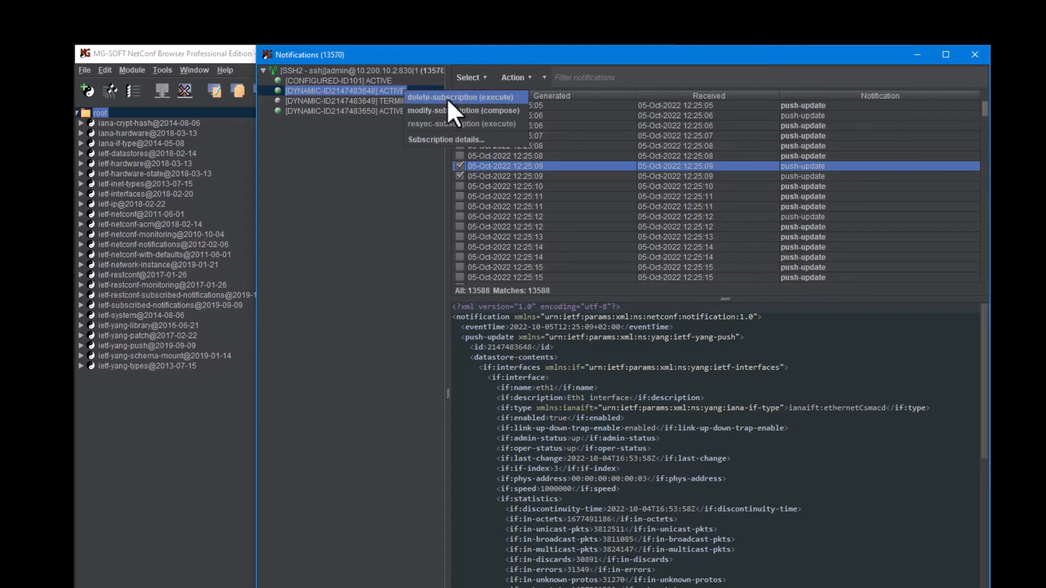
{"action": "left_click", "coordinate": [457, 97]}
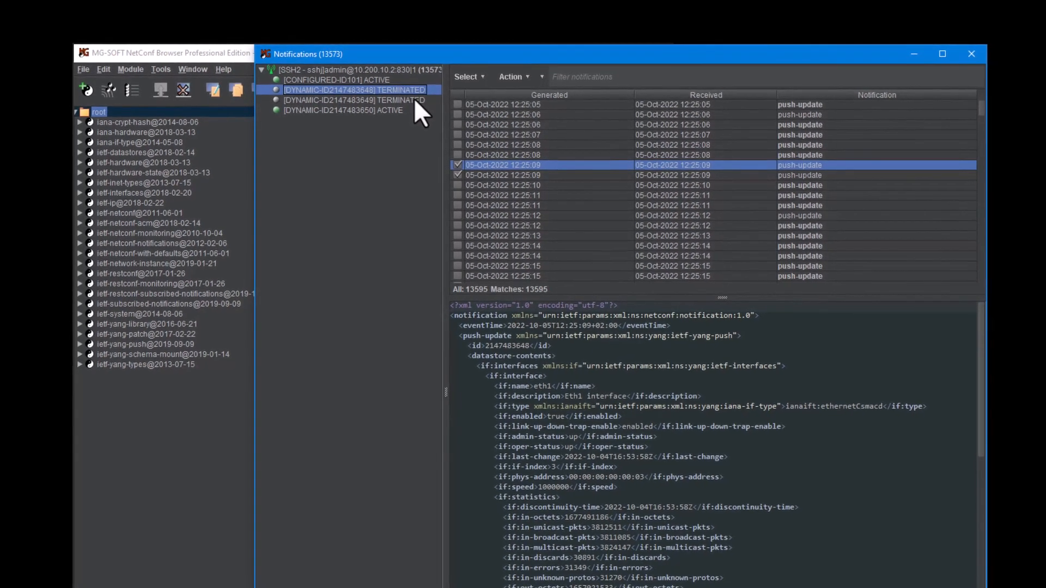
Step: Mark the 12:25:09 notification as unread
{"action": "right_click", "coordinate": [521, 165]}
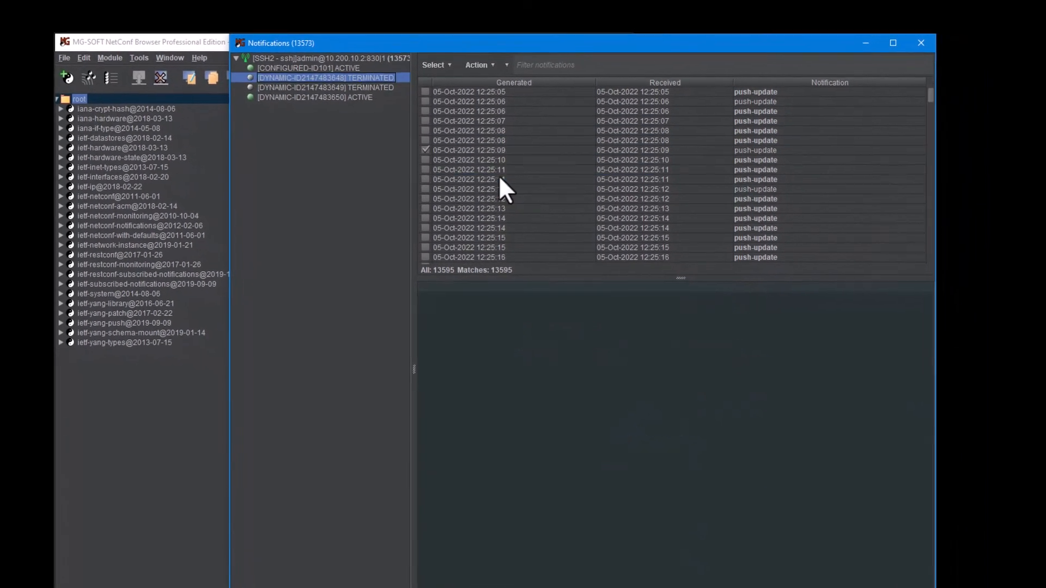
{"action": "right_click", "coordinate": [469, 150]}
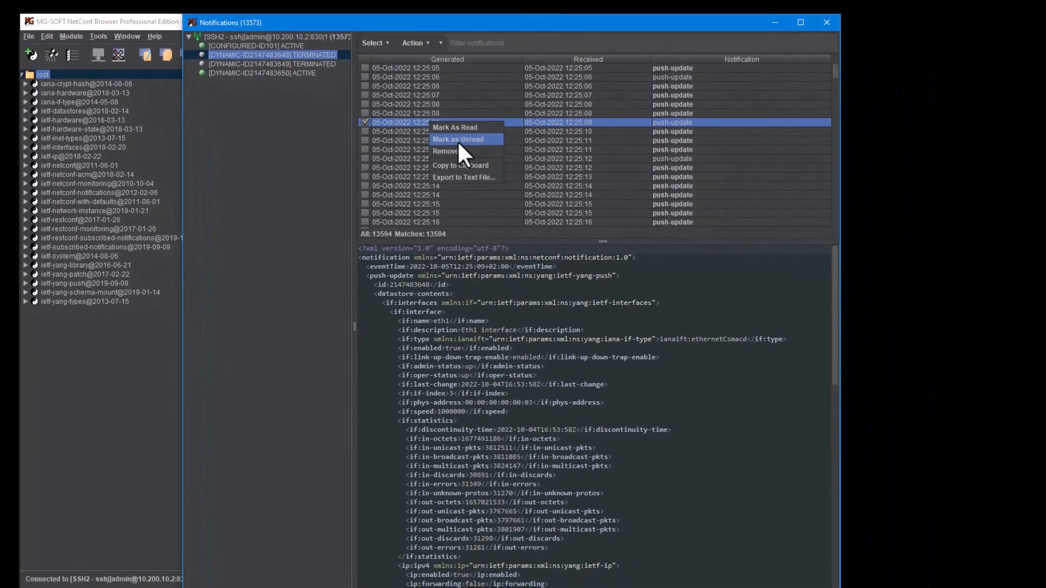
{"action": "left_click", "coordinate": [458, 139]}
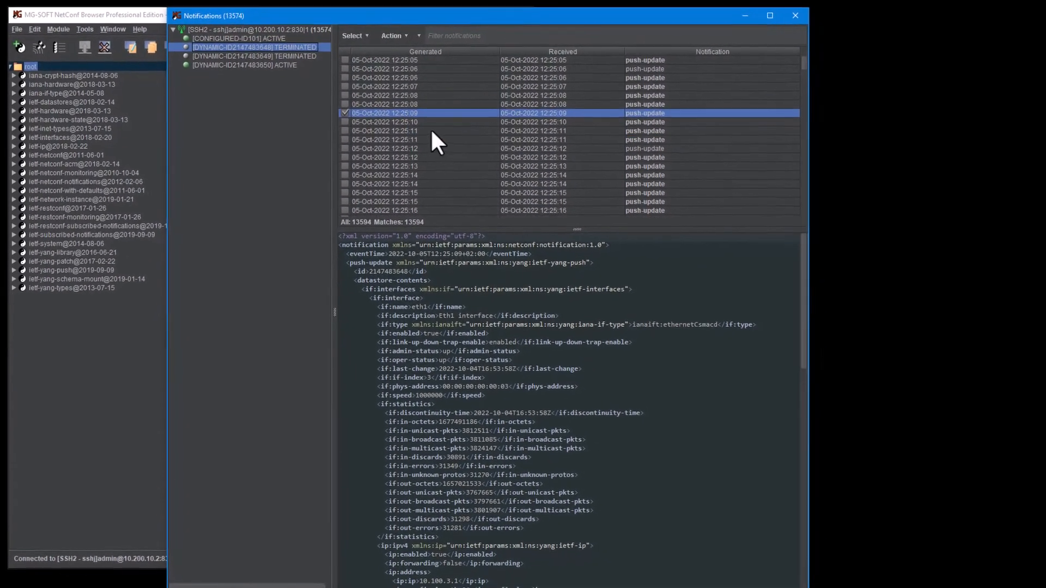